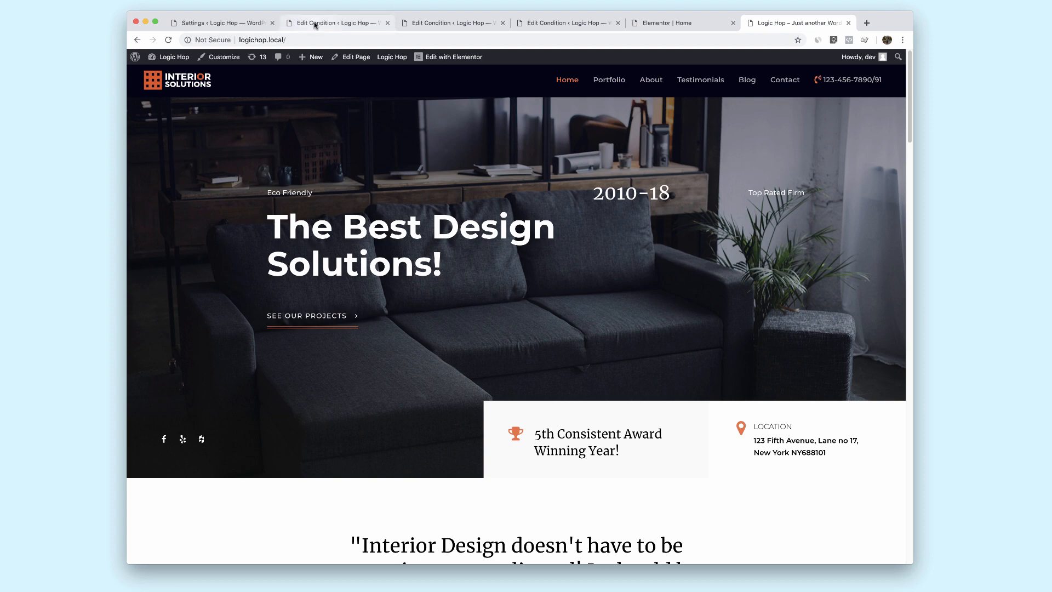
# Review the saved 'UTM Content Is Modern' and 'UTM Content Is Empty' Logic Hop conditions
pyautogui.click(339, 22)
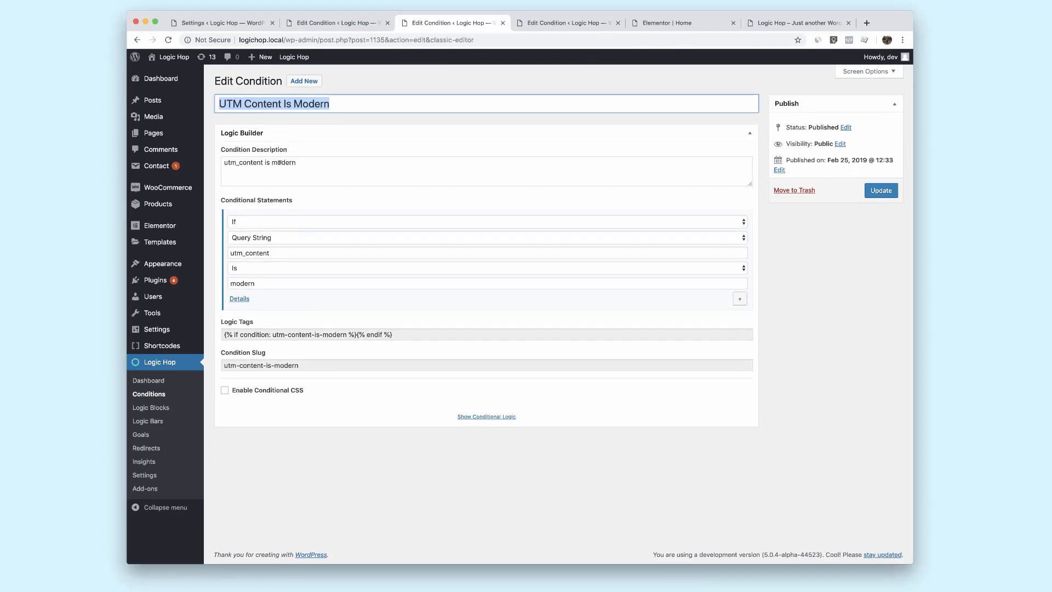
pyautogui.click(568, 22)
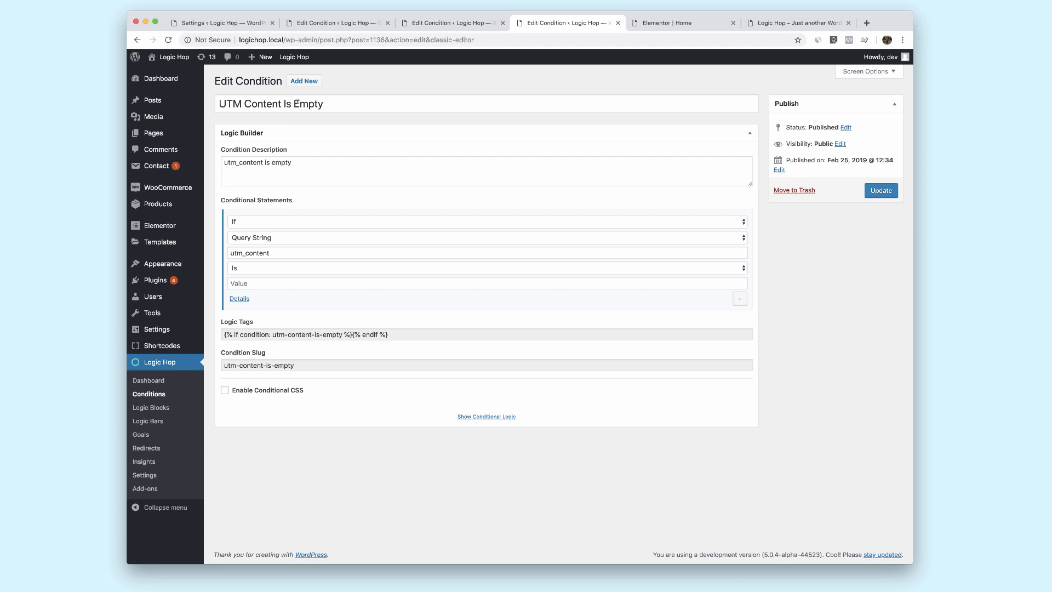
pyautogui.moveTo(684, 23)
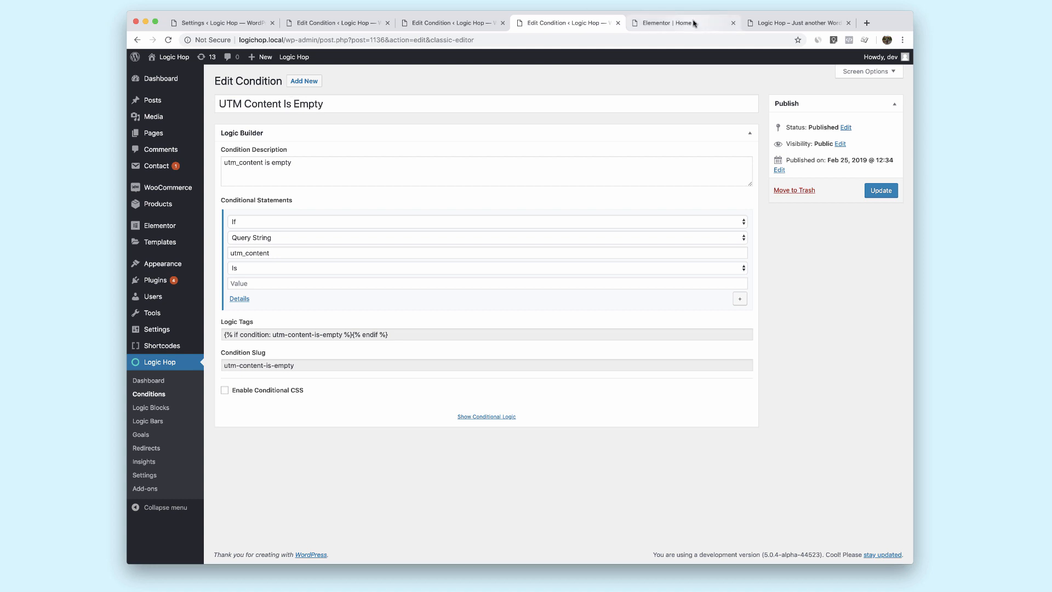
# Assign the 'The Best Design Solutions!' heading the Logic Hop condition UTM Content Is Empty
pyautogui.click(682, 22)
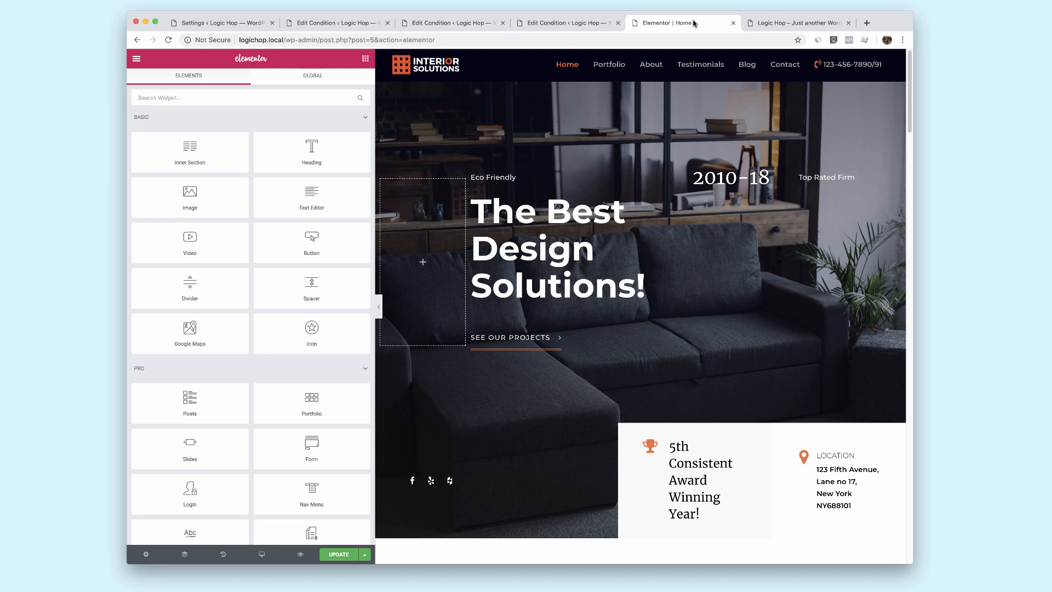
pyautogui.click(550, 250)
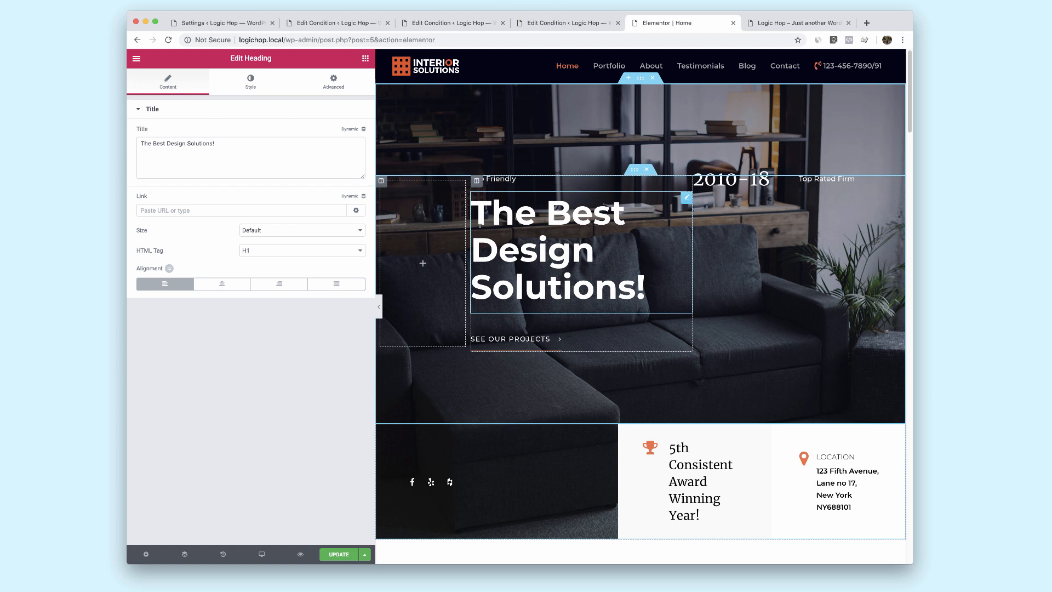
pyautogui.click(333, 83)
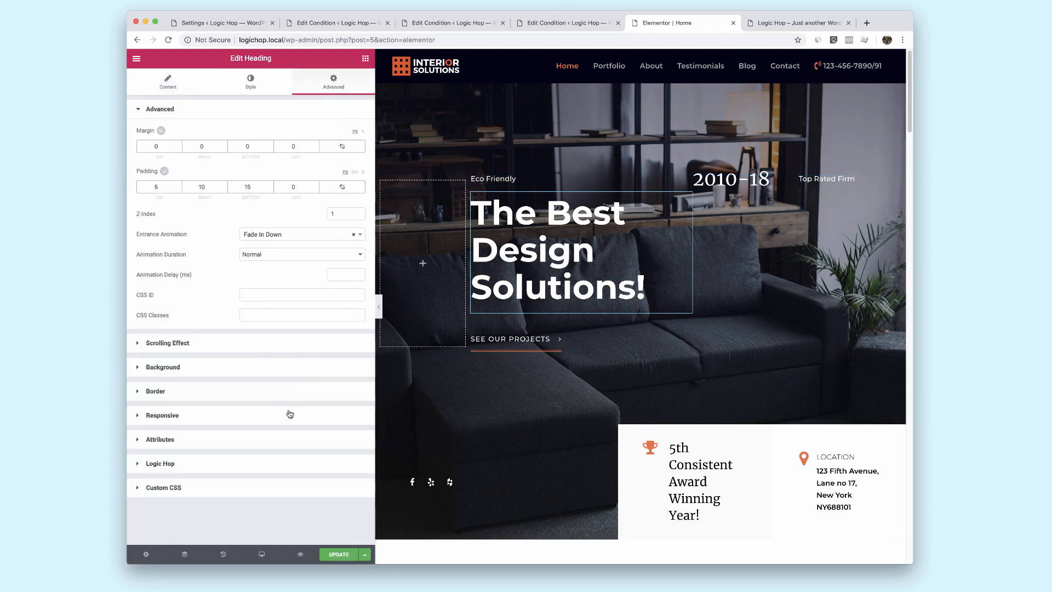
pyautogui.click(160, 463)
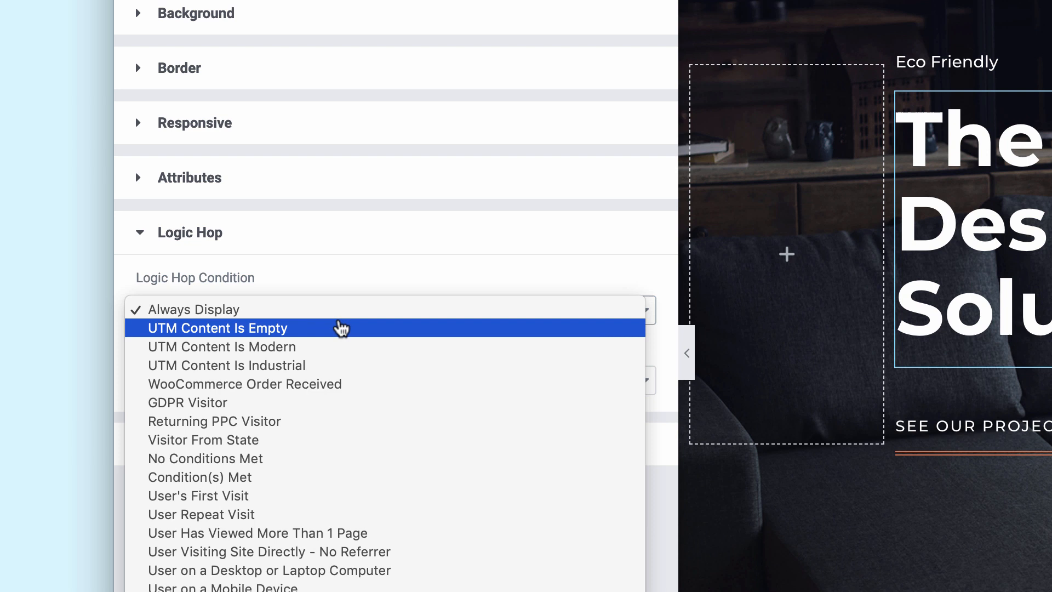
pyautogui.moveTo(333, 335)
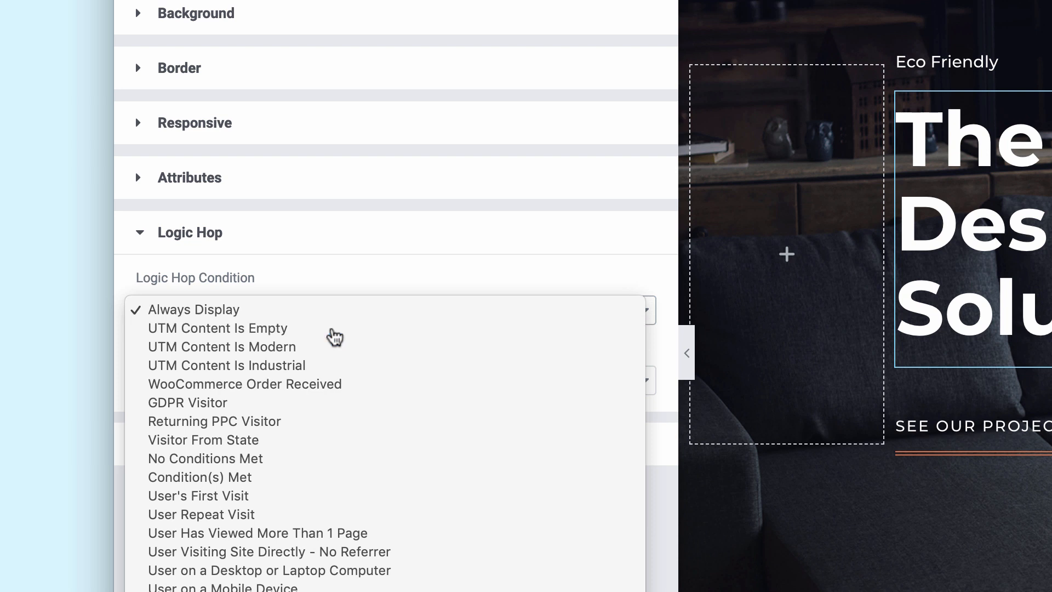
pyautogui.click(217, 327)
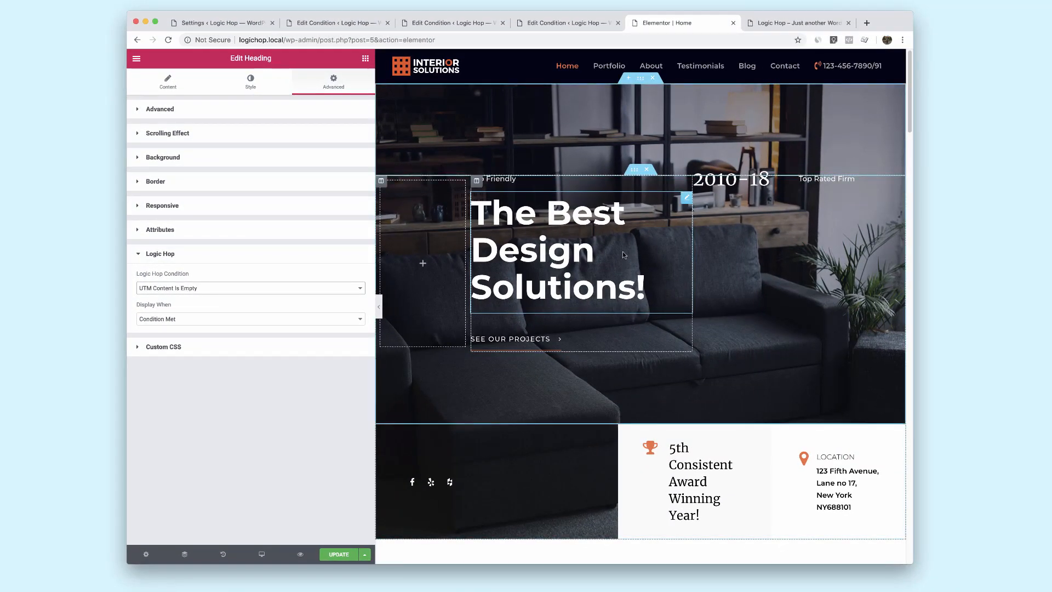
# Duplicate the heading as 'The Best Industrial Design Solutions!' conditioned on UTM Content Is Industrial
pyautogui.rightClick(557, 250)
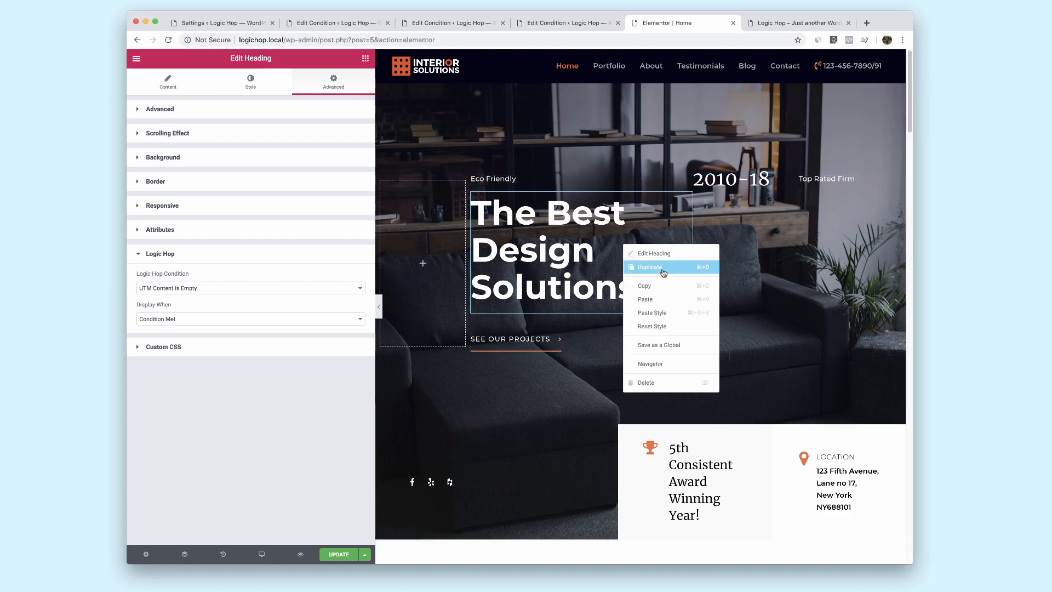
pyautogui.click(647, 267)
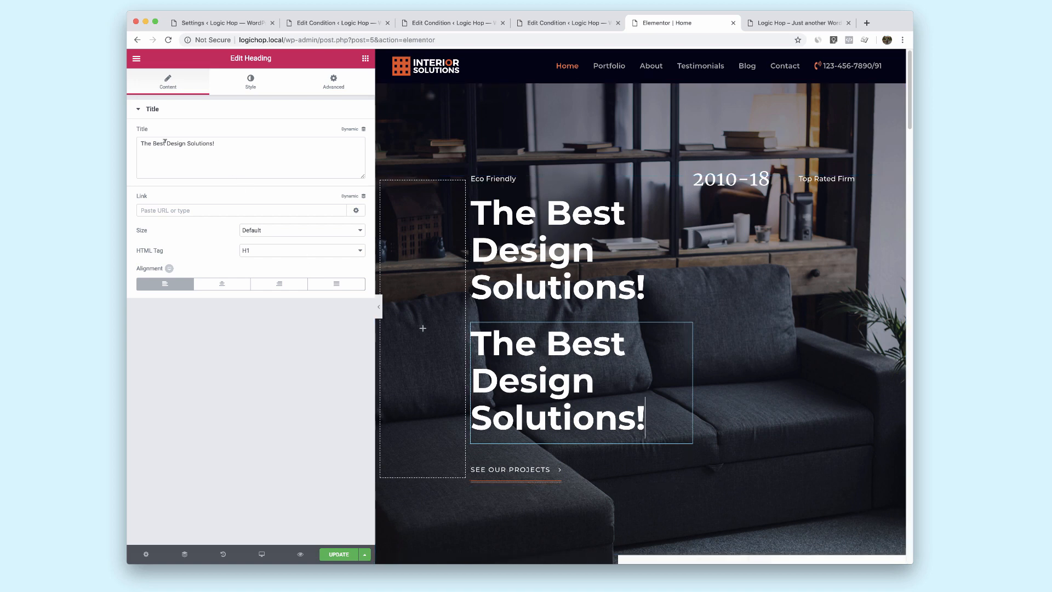
pyautogui.write('Industrial')
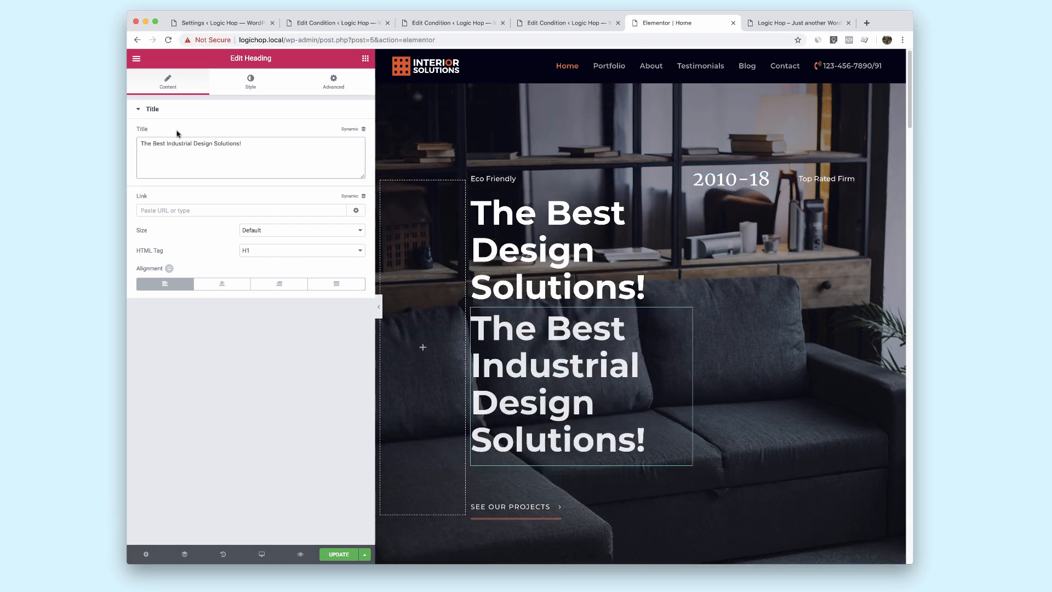
pyautogui.click(333, 81)
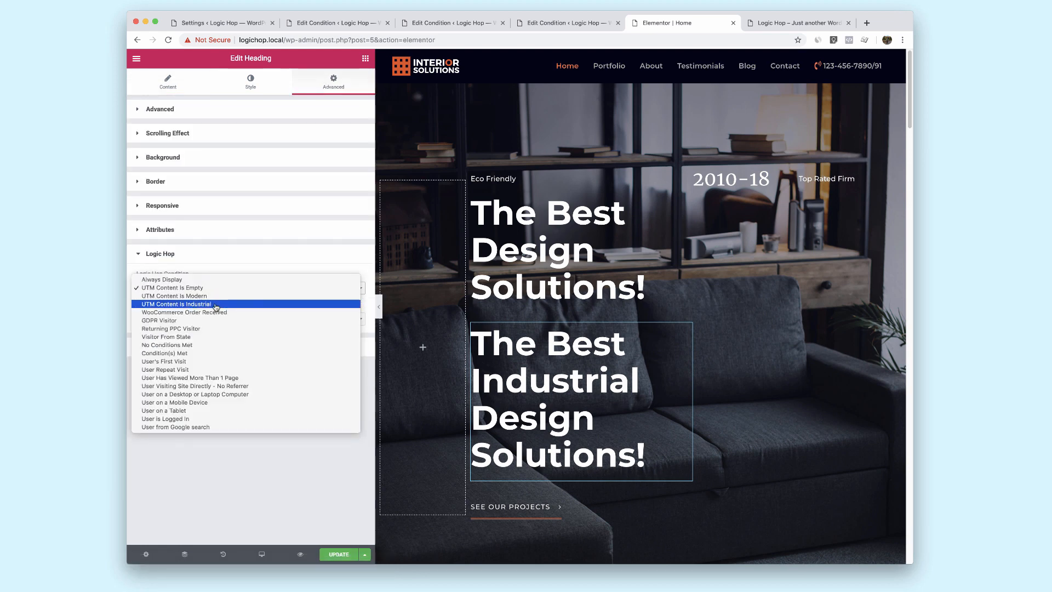
pyautogui.click(177, 303)
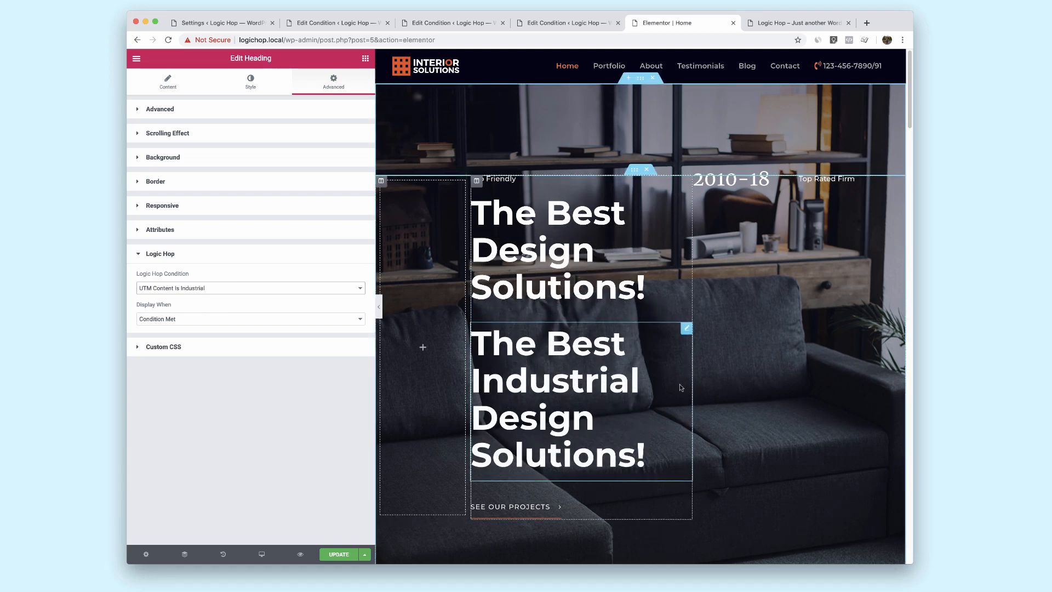
pyautogui.click(168, 82)
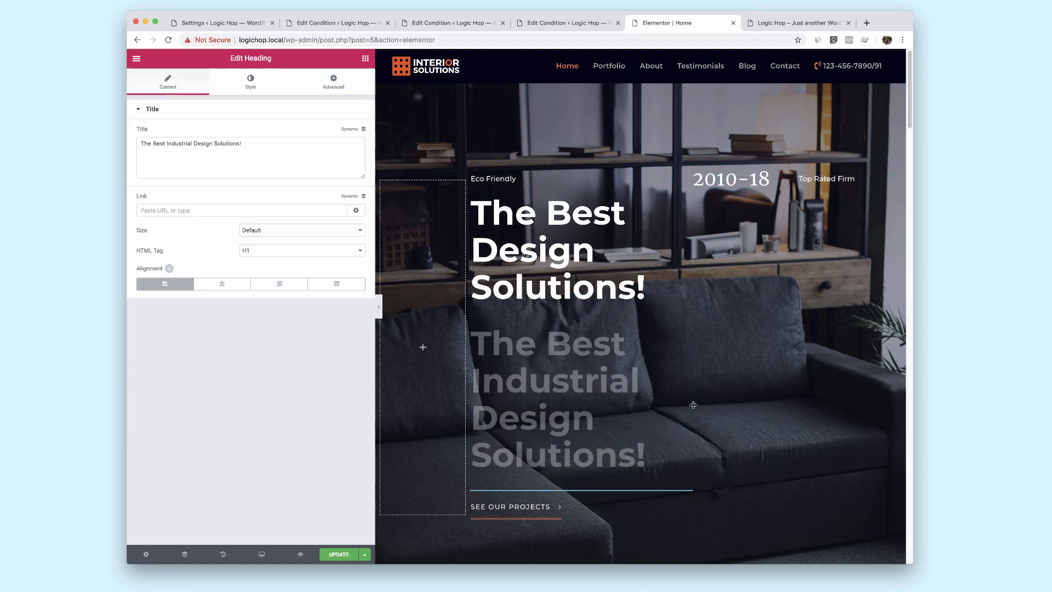
# Reword the copy to 'Your Favorite Modern Design Solutions!' conditioned on UTM Content Is Modern
pyautogui.scroll(-3)
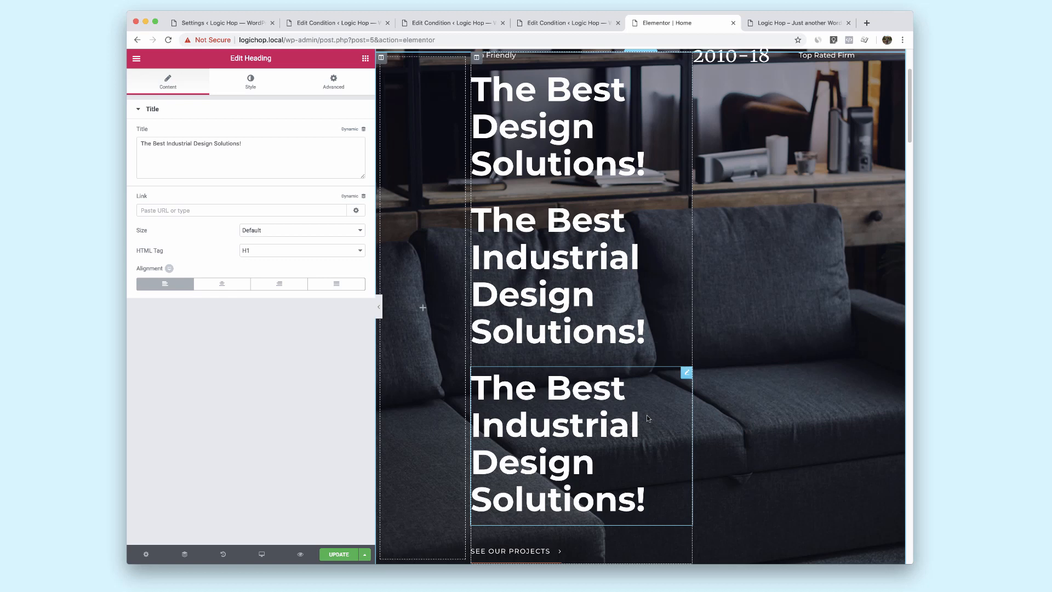
pyautogui.doubleClick(151, 144)
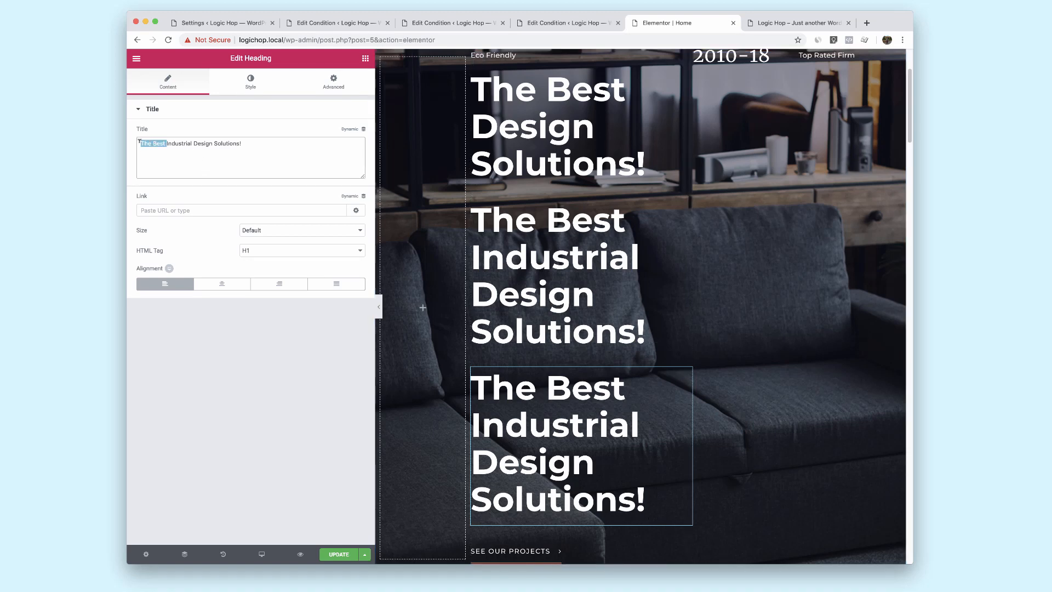
pyautogui.write('Your Favorite Modern Design Solutions!')
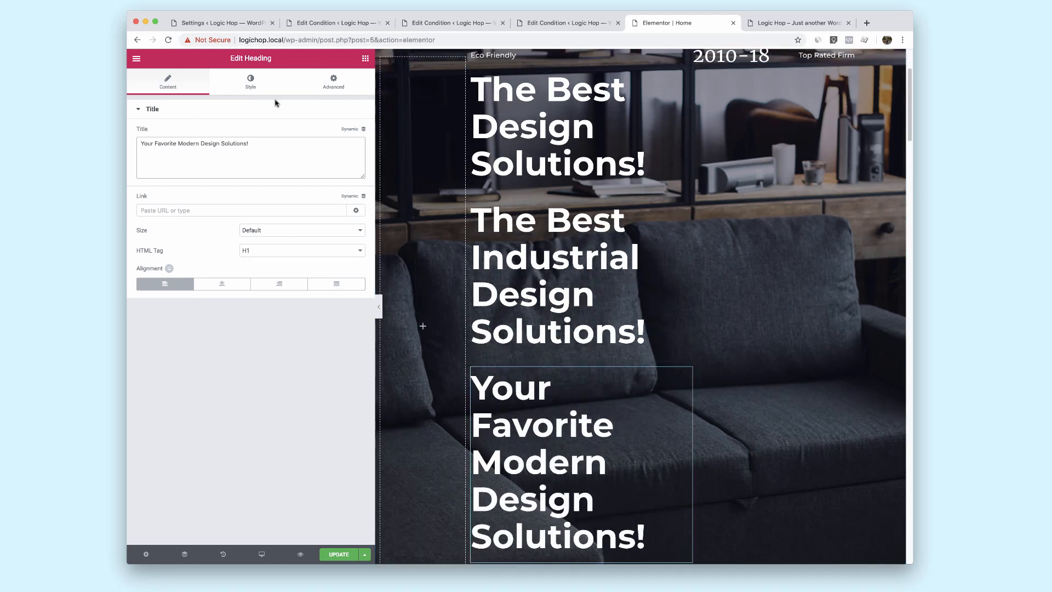
pyautogui.click(333, 80)
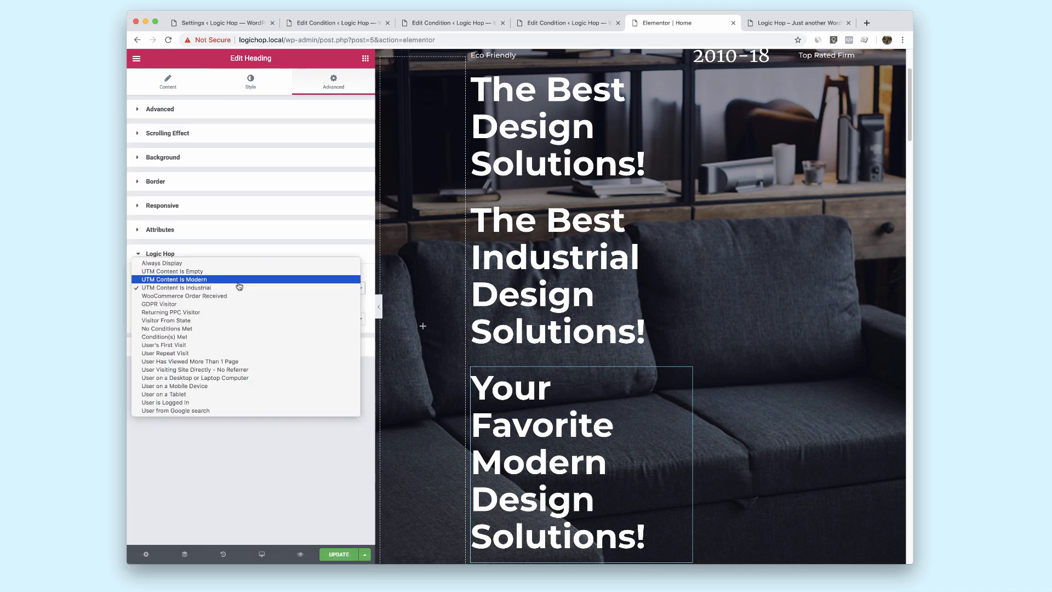
pyautogui.click(175, 280)
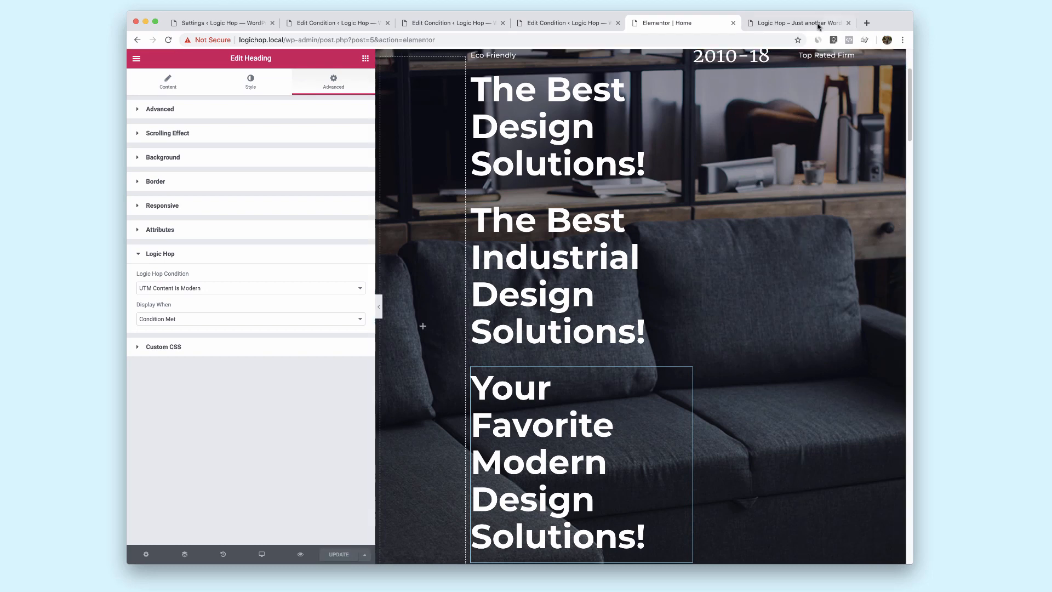
# Reload the live homepage to confirm only 'The Best Design Solutions!' shows
pyautogui.click(796, 22)
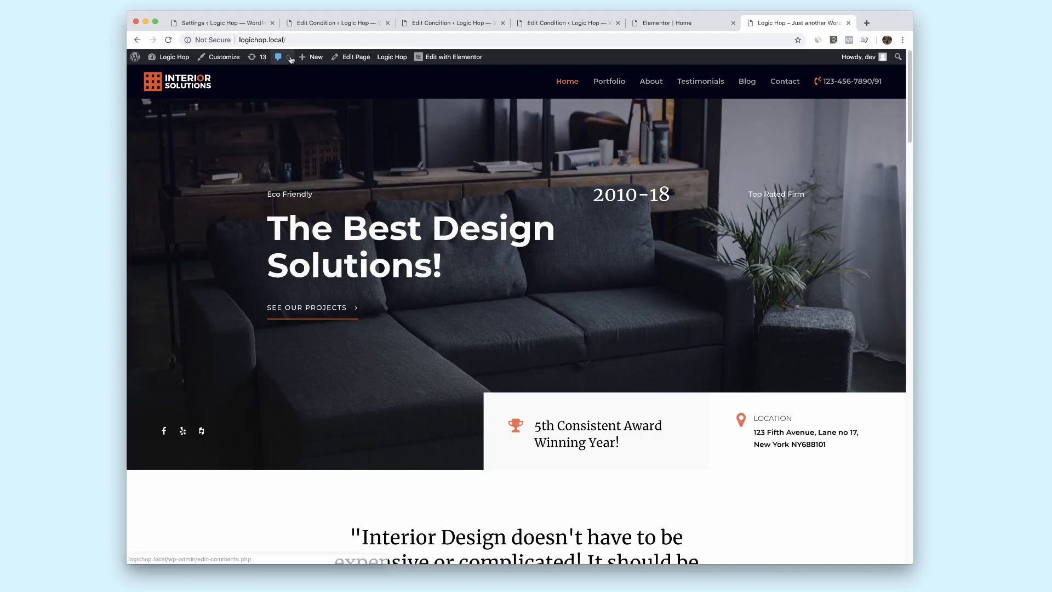
pyautogui.click(262, 39)
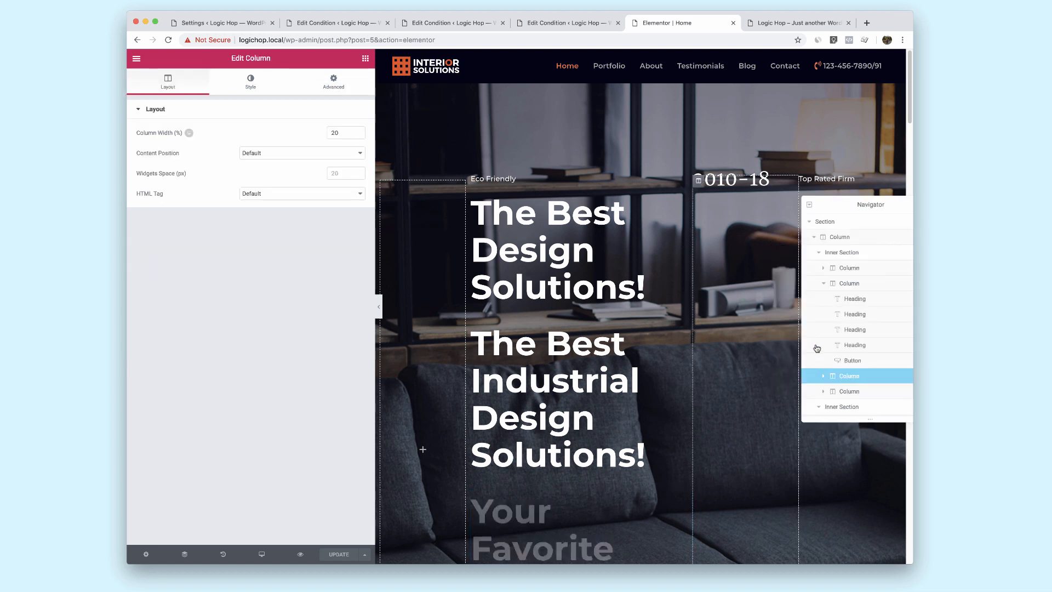
# Hide the industrial and modern headings via the Navigator eye icons, leaving the default visible
pyautogui.click(855, 314)
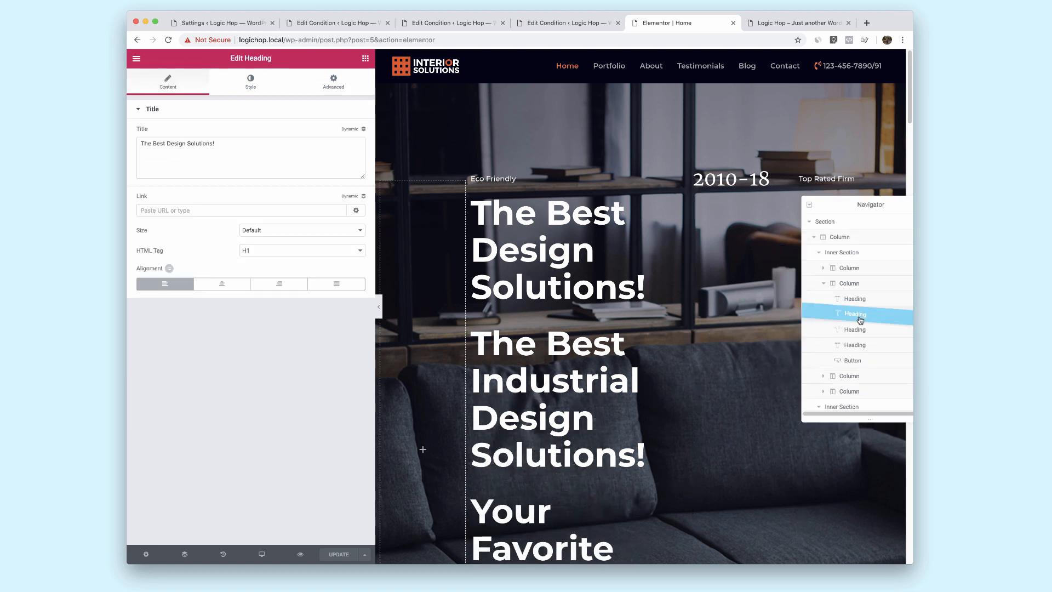
pyautogui.click(854, 330)
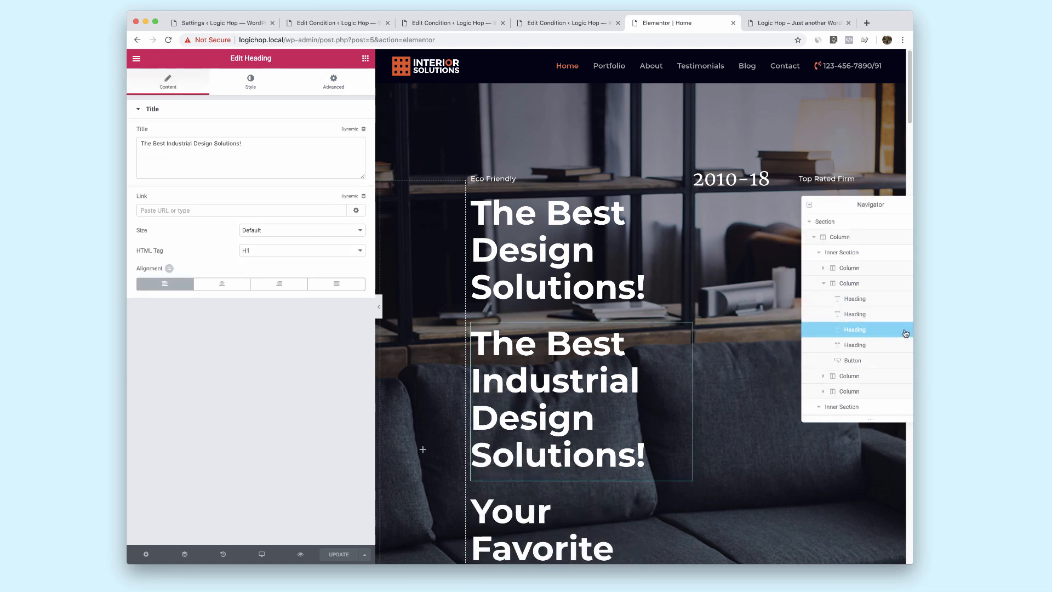
pyautogui.moveTo(871, 352)
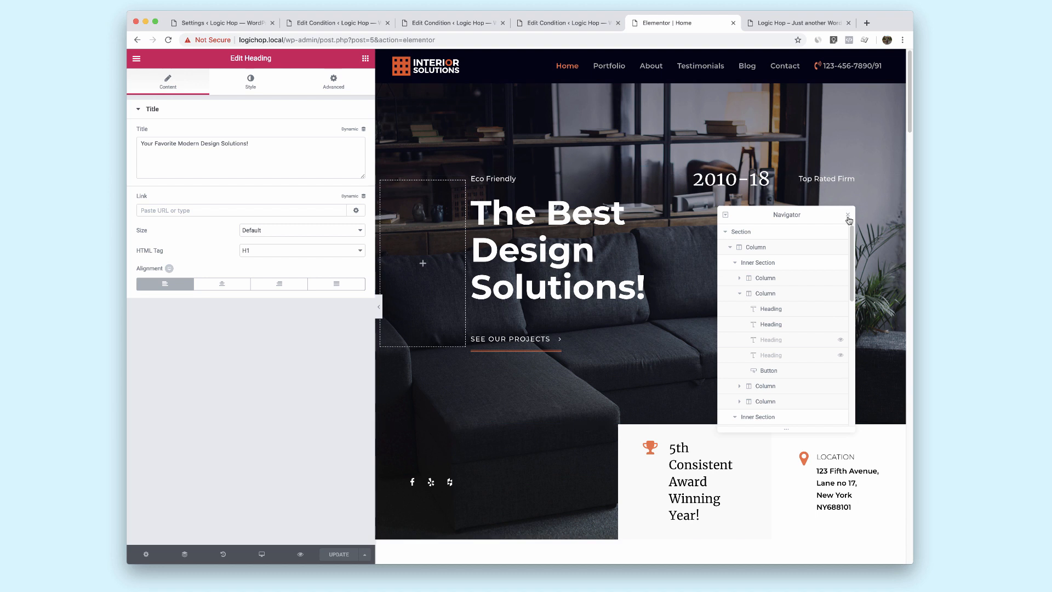
pyautogui.click(849, 220)
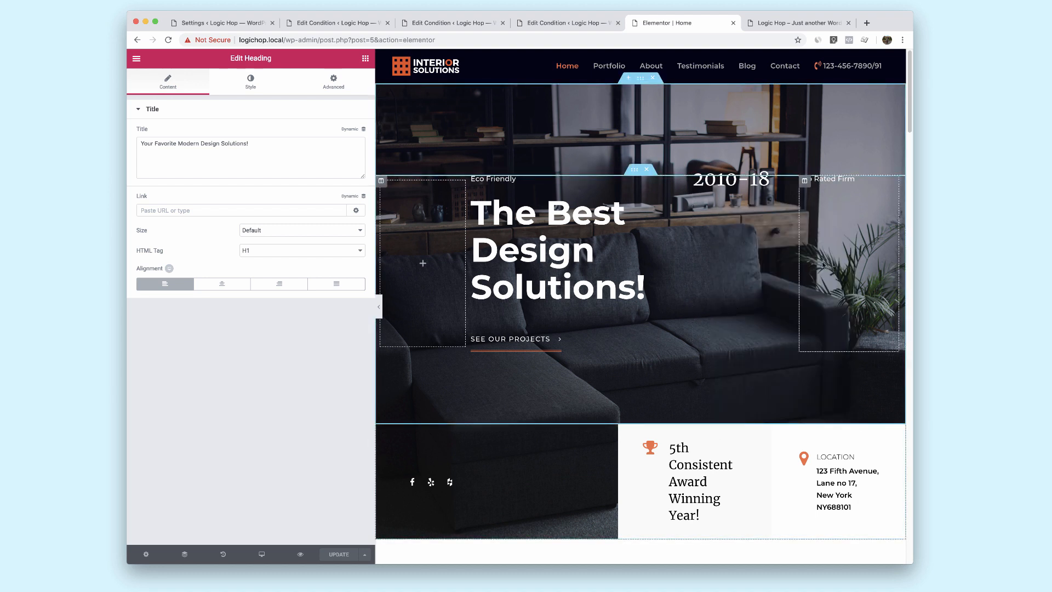